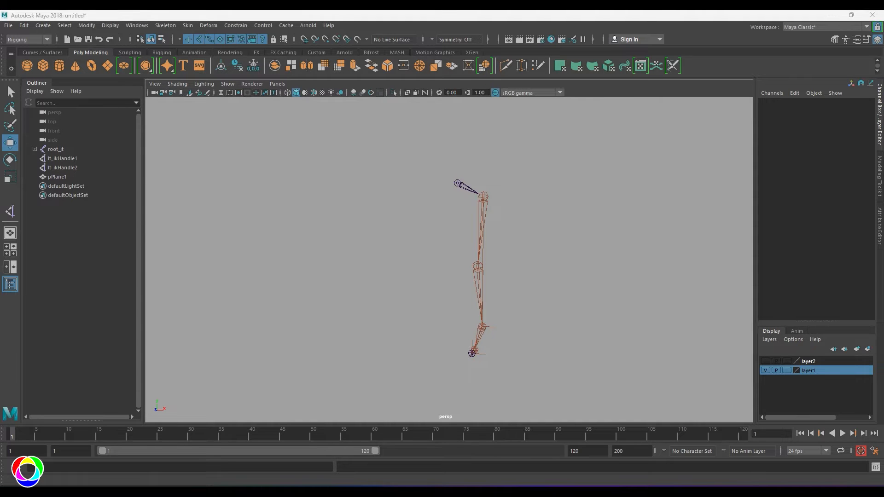
Select and deselect the foot IK handle, then turn on layer2 visibility to show pPlane1
left_click(165, 26)
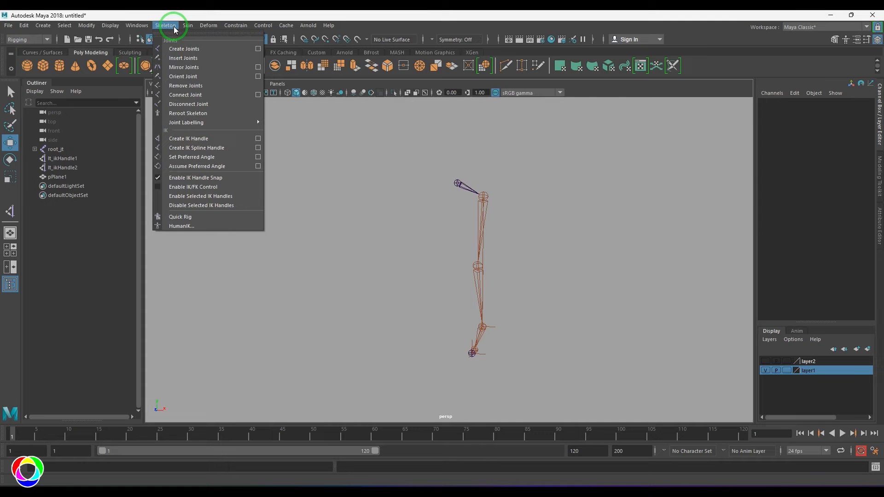
mouse_move(191, 67)
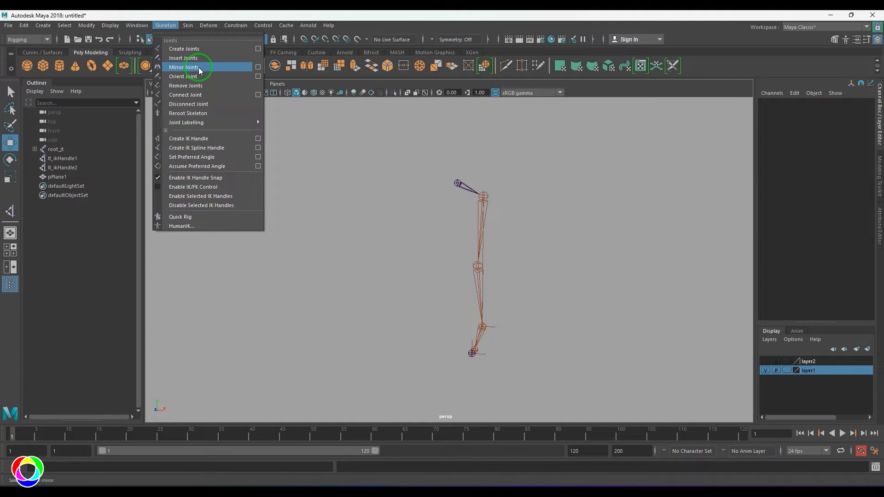
mouse_move(430, 229)
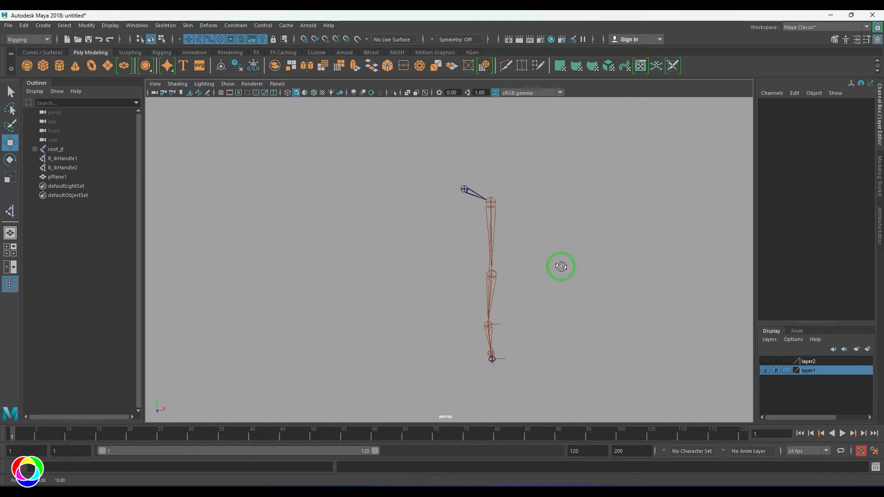
left_click(464, 188)
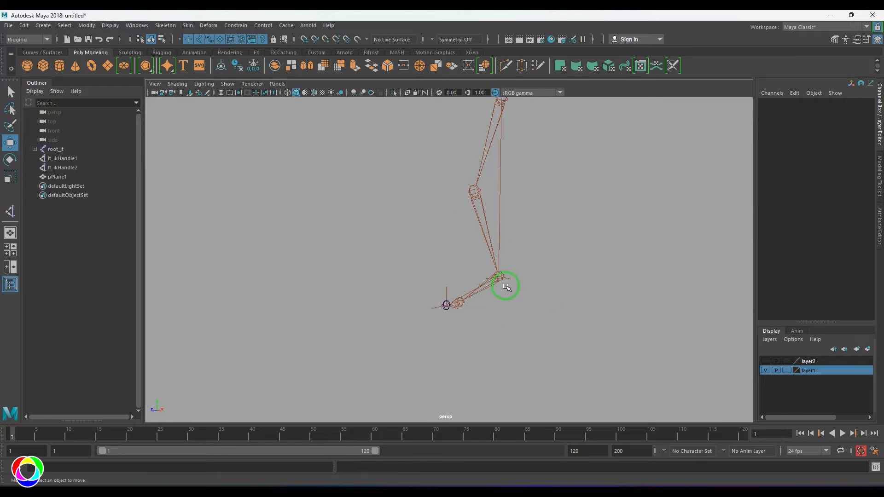
left_click(499, 276)
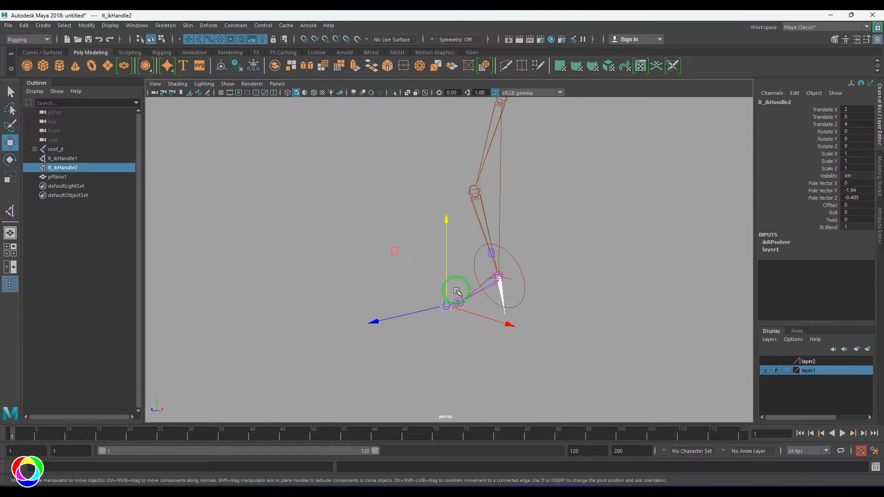
left_click(624, 338)
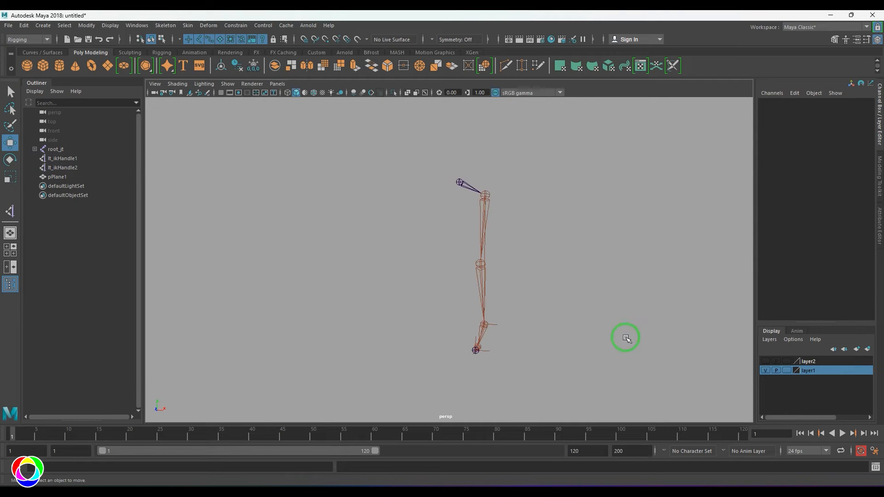
mouse_move(497, 271)
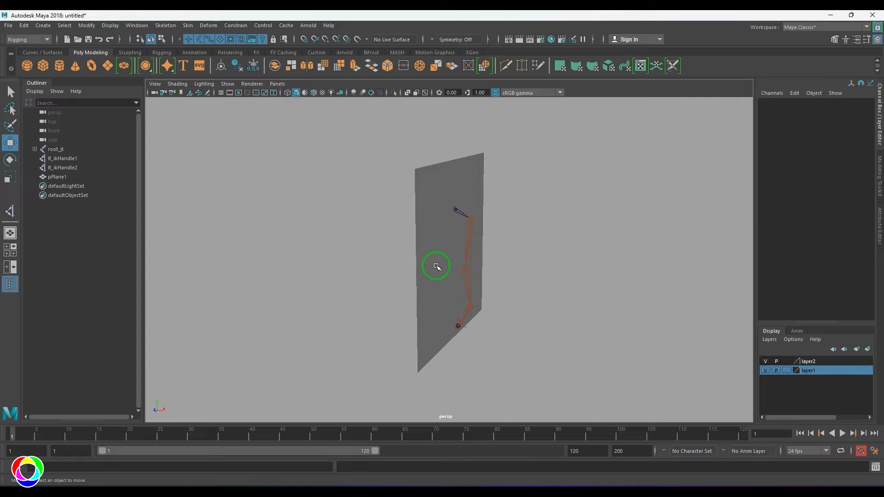
Select the reference plane pPlane1, try rotating it, and undo the rotation
left_click(445, 265)
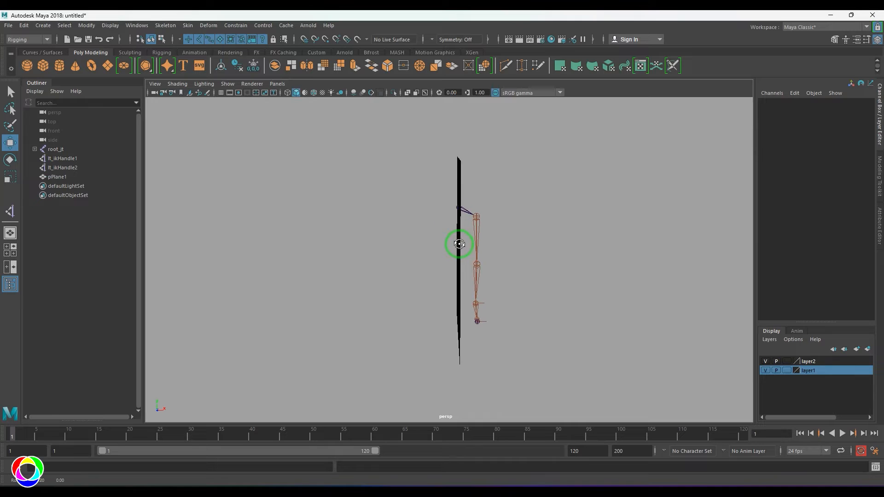
left_click(477, 215)
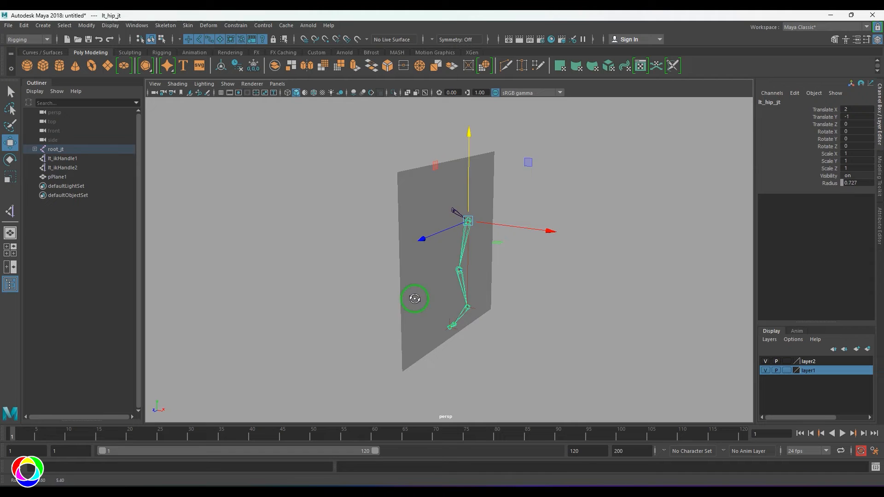
left_click(57, 176)
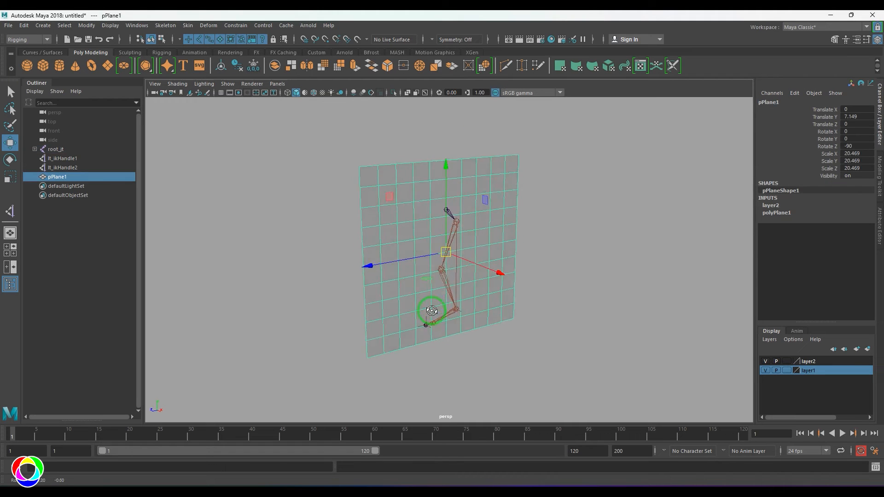
left_click(776, 213)
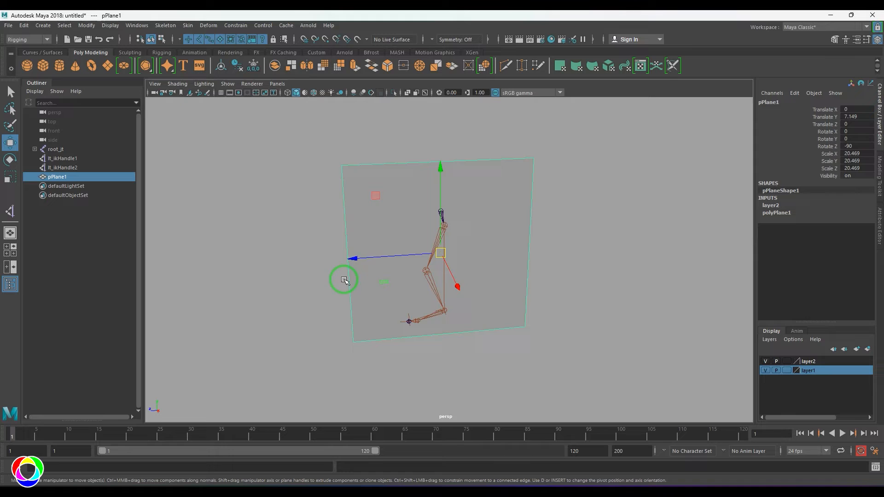
mouse_move(442, 170)
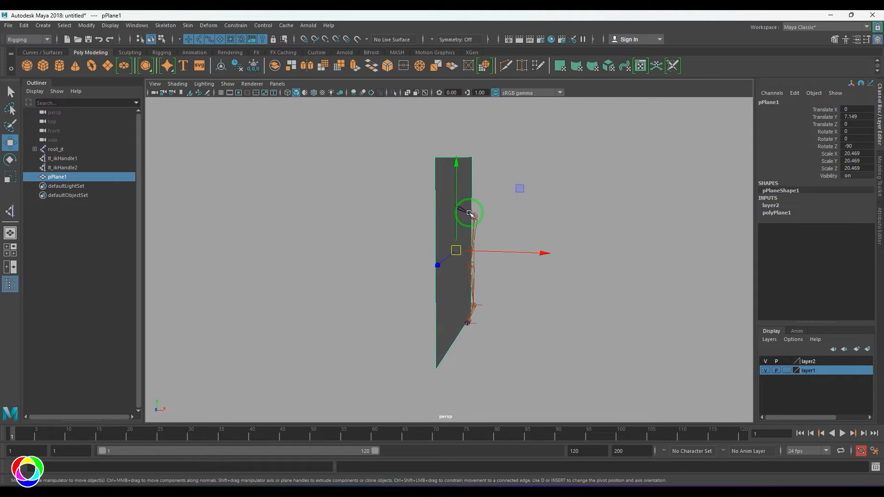
key("e")
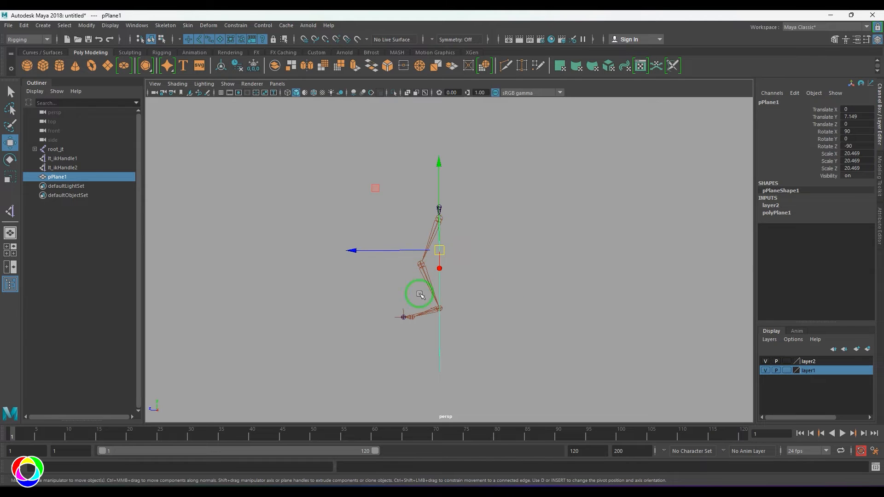
key("ctrl+z")
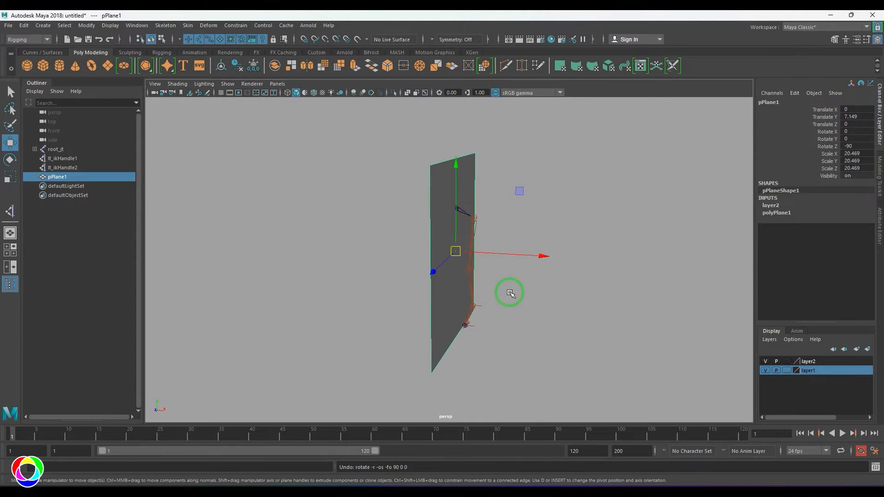
Hide layer2, select lt_hip_jt, and open the Mirror Joints option box
left_click(474, 231)
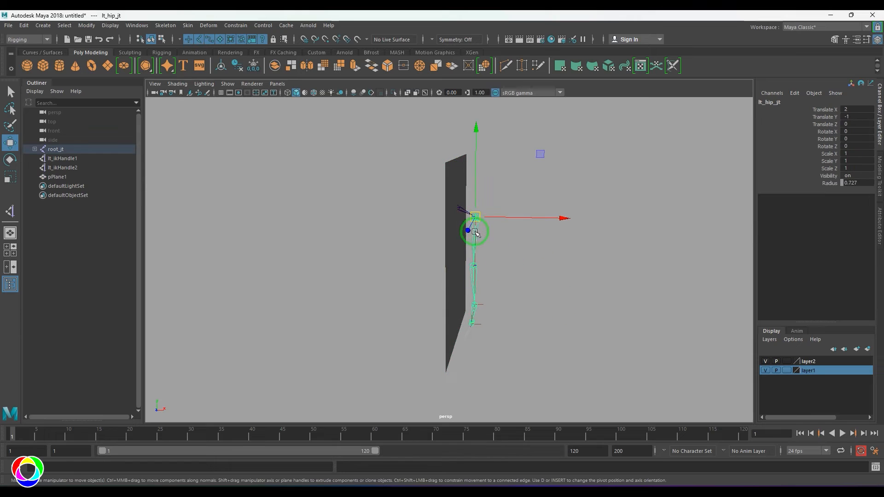
left_click(57, 176)
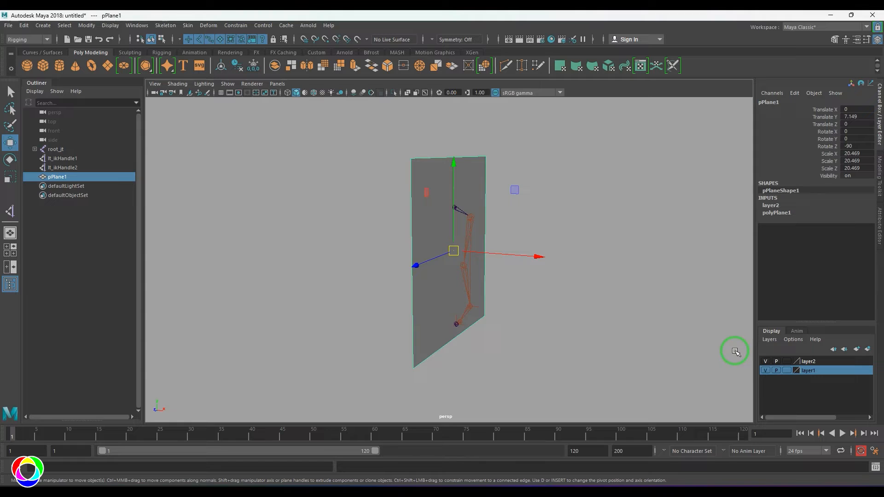
left_click(472, 216)
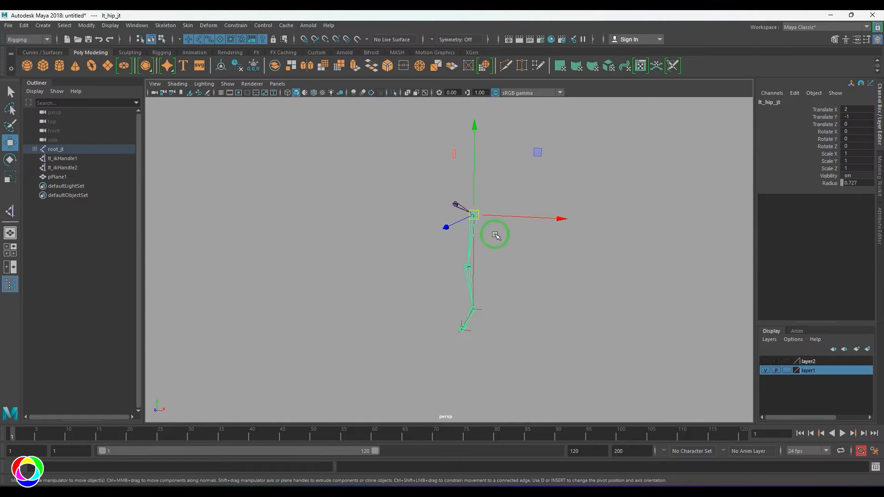
left_click(165, 25)
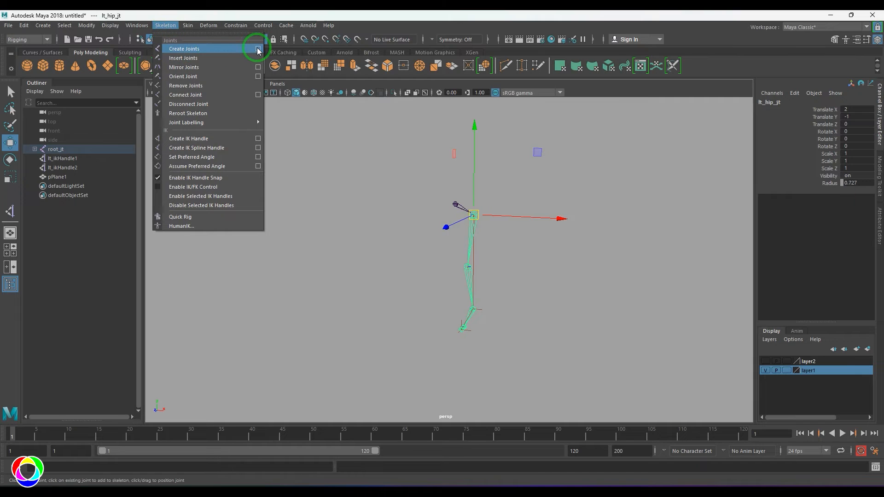
left_click(258, 67)
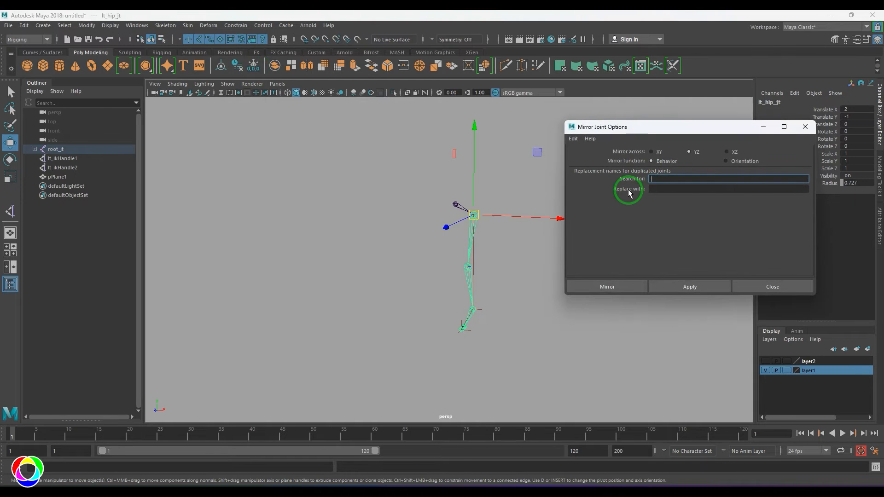
mouse_move(636, 156)
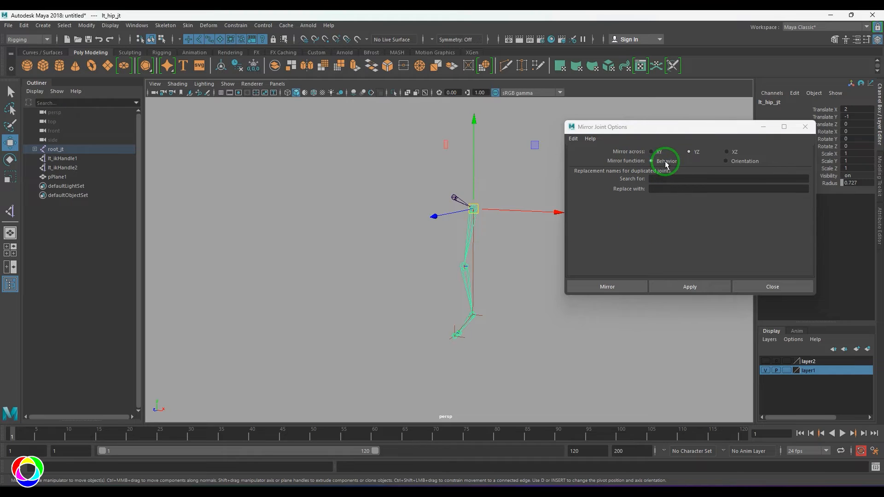
mouse_move(675, 166)
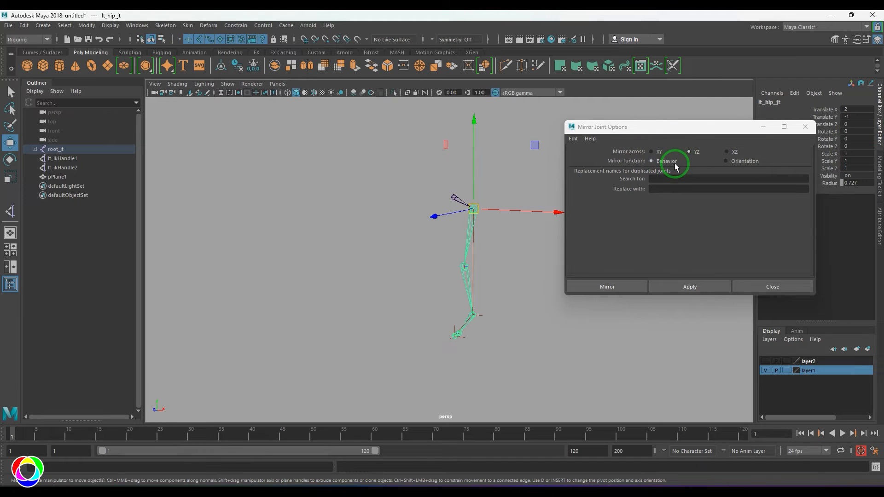
mouse_move(670, 171)
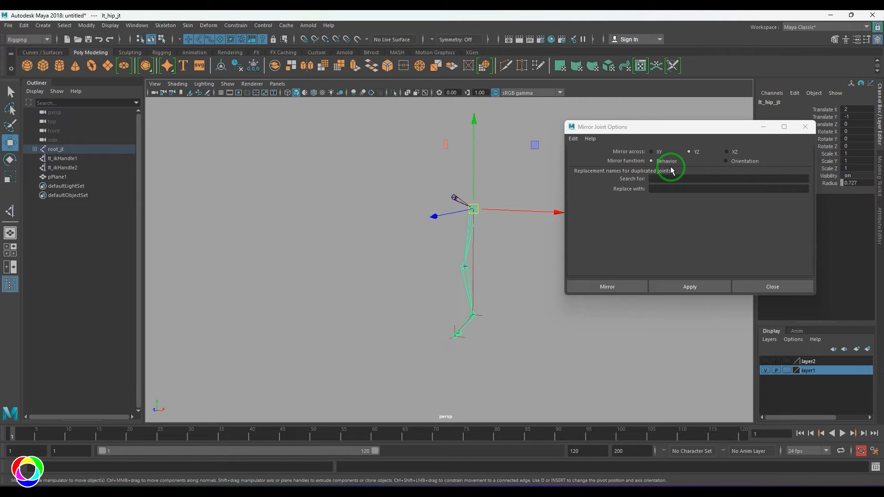
mouse_move(631, 185)
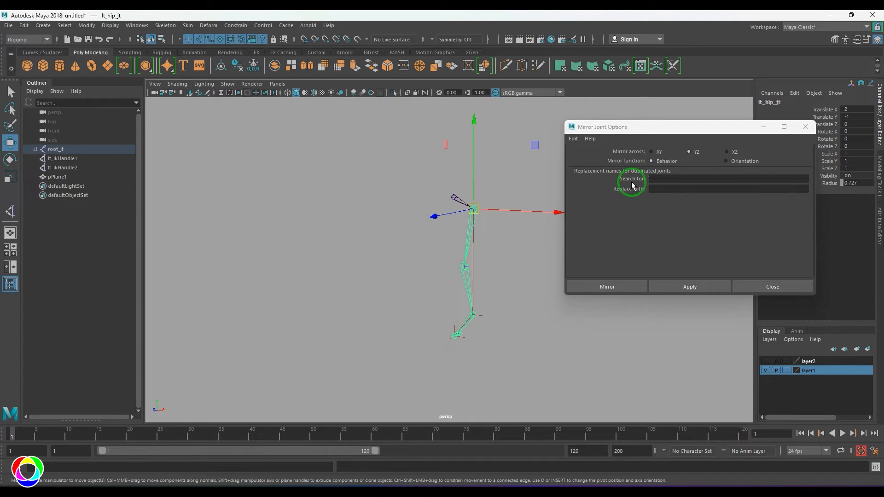
mouse_move(645, 201)
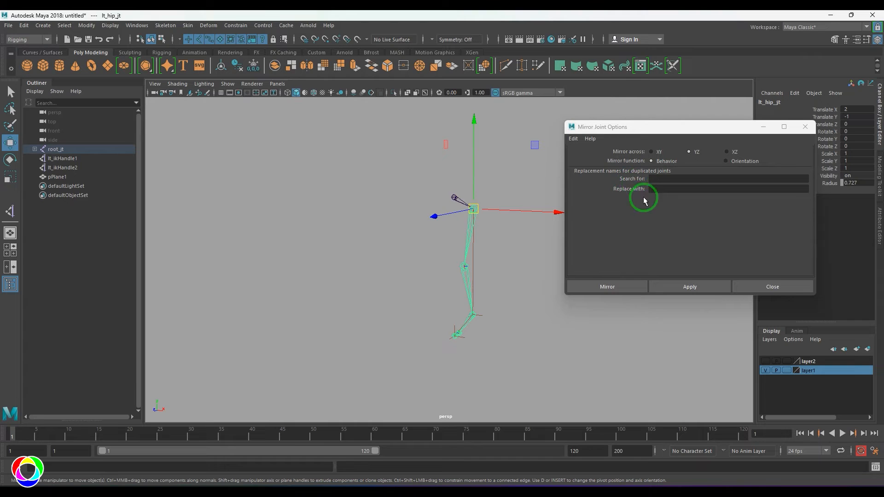
mouse_move(481, 299)
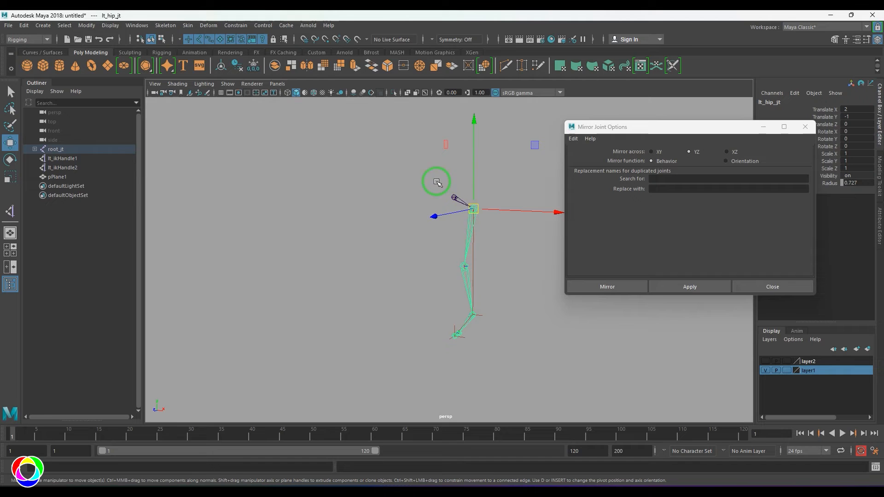
mouse_move(416, 231)
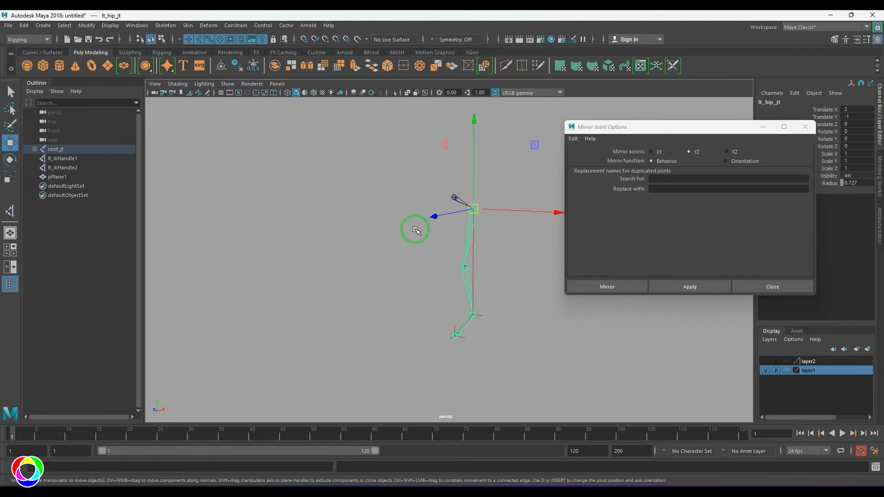
mouse_move(455, 237)
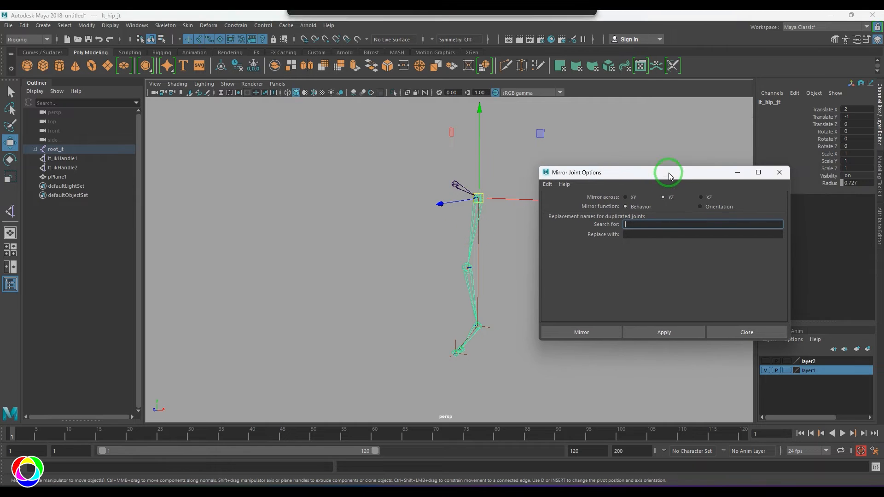
mouse_move(763, 109)
type("lt")
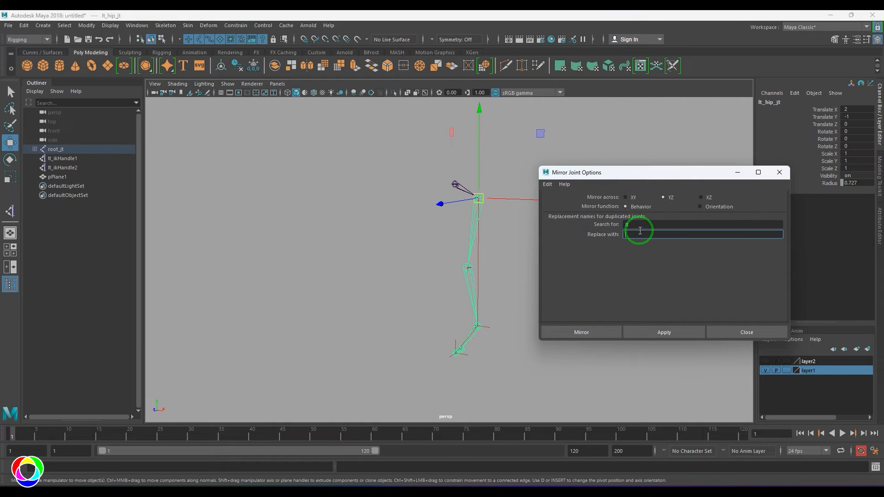
Mirror across YZ with Behavior mode, replacing 'lt' with 'rt' in joint names
type("rt")
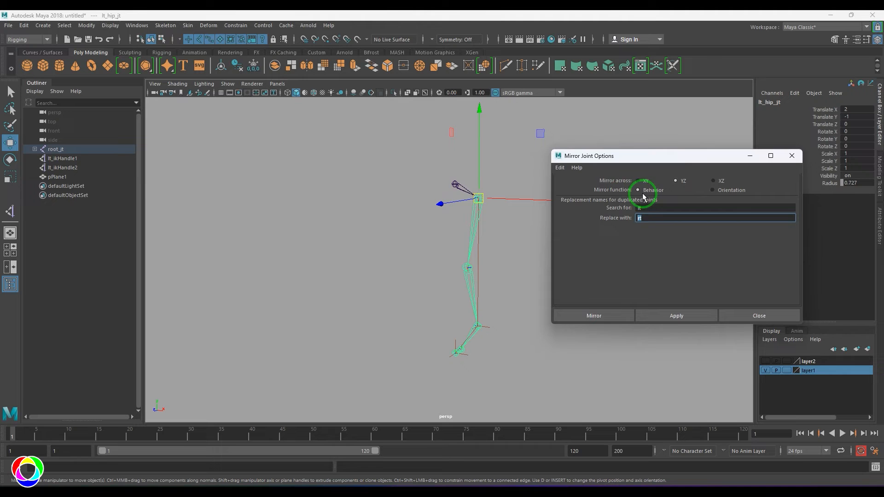
left_click(593, 316)
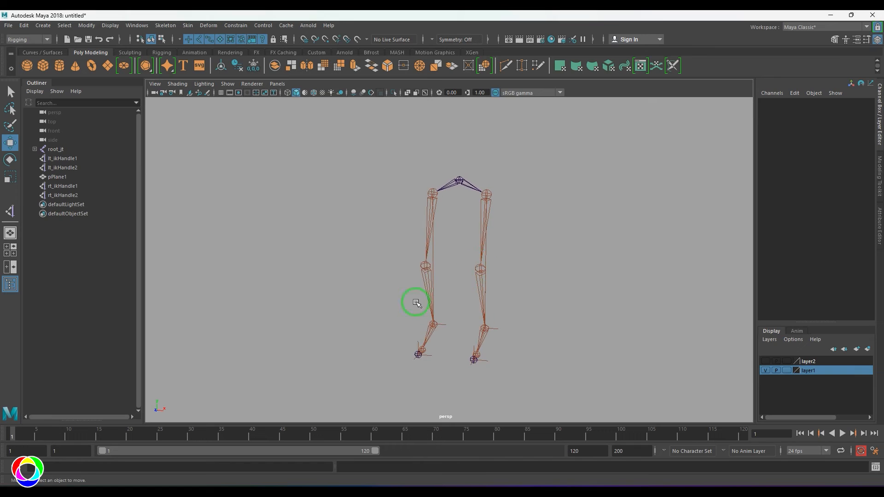
Delete the lt and rt ikHandles, test-rotate lt_knee_jt, and remove the right leg
left_click(432, 194)
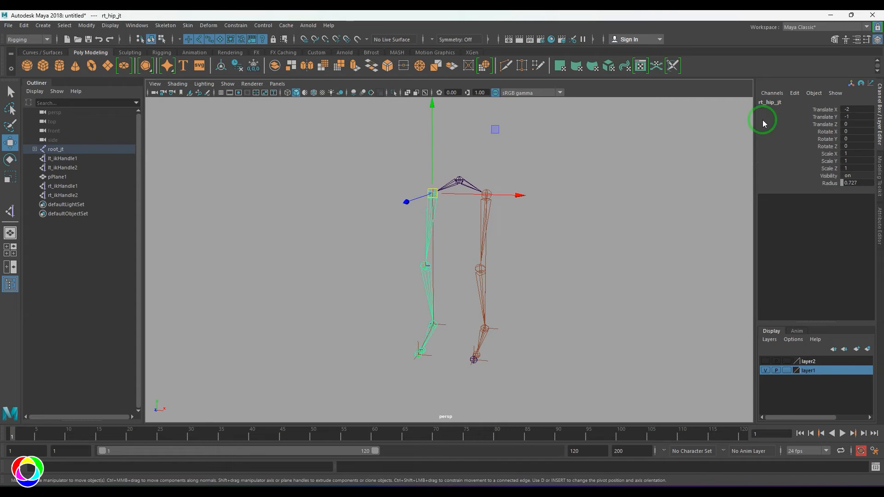
mouse_move(445, 334)
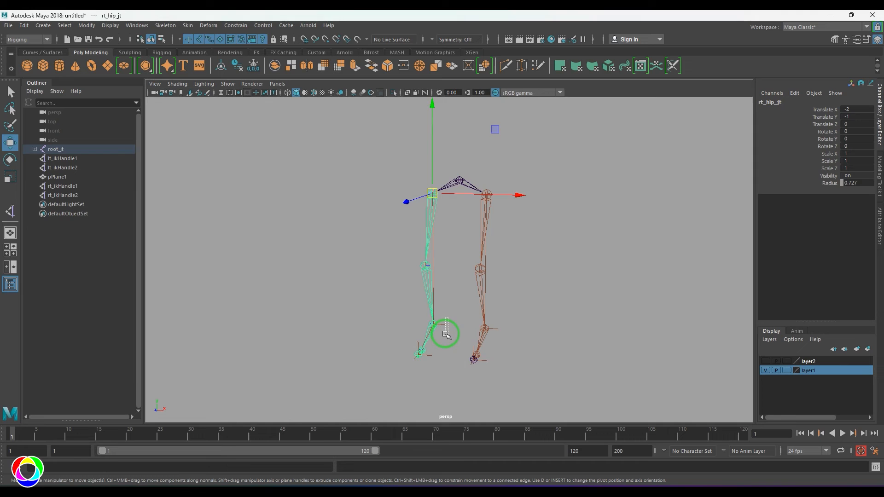
left_click(63, 186)
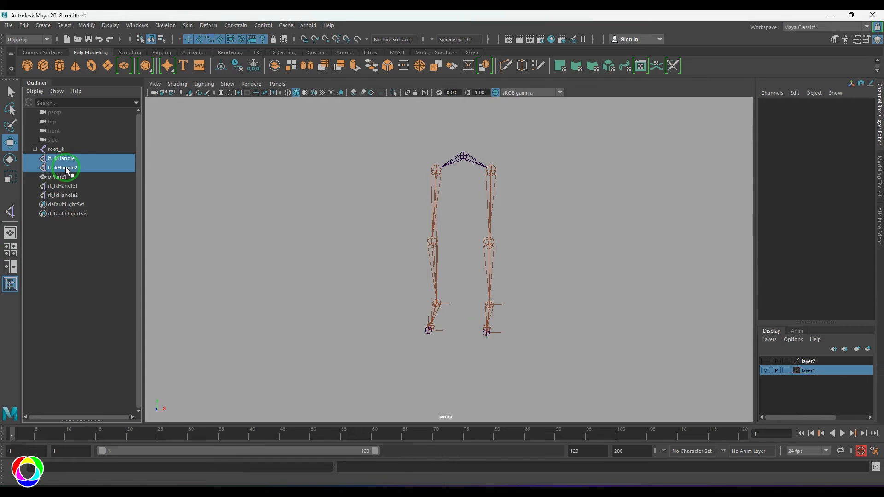
left_click(63, 195)
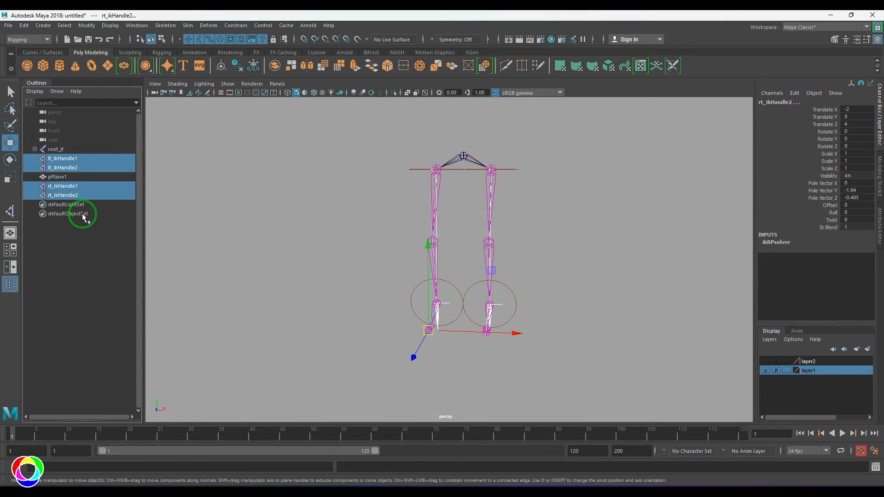
left_click(493, 309)
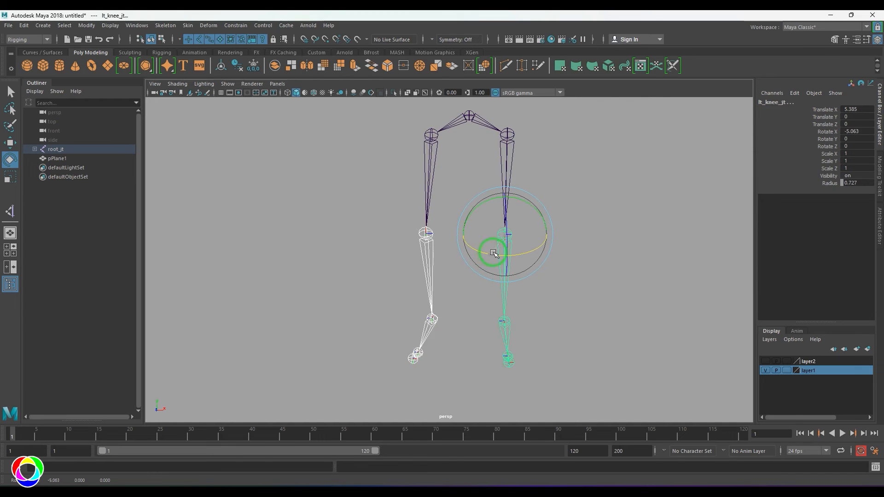
left_click(379, 156)
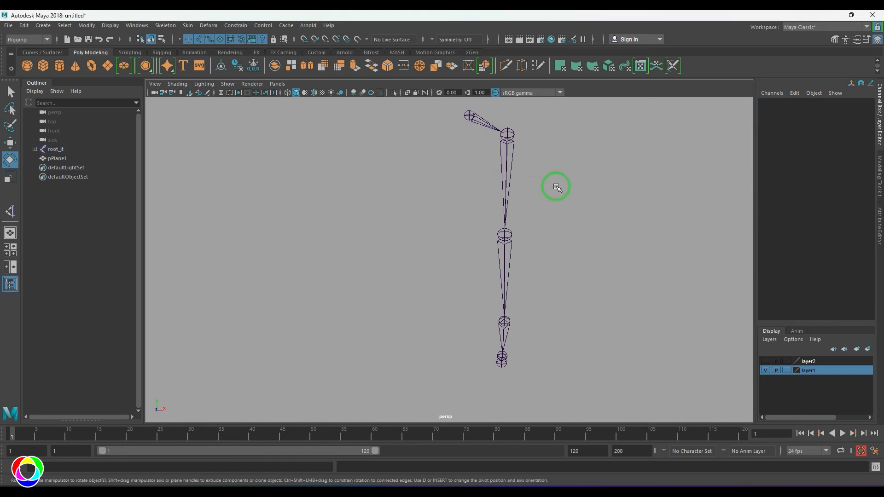
Re-mirror lt_hip_jt across YZ with Orientation mirroring, then rotate the knee to test
left_click(165, 25)
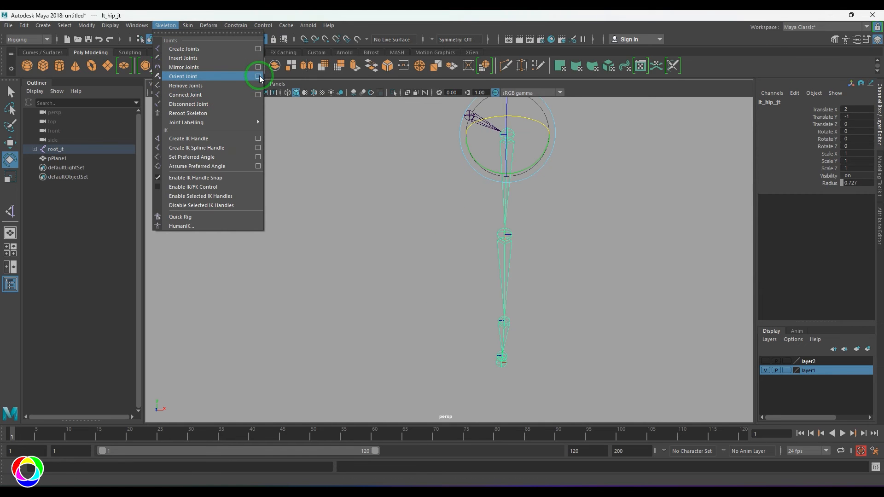
mouse_move(165, 25)
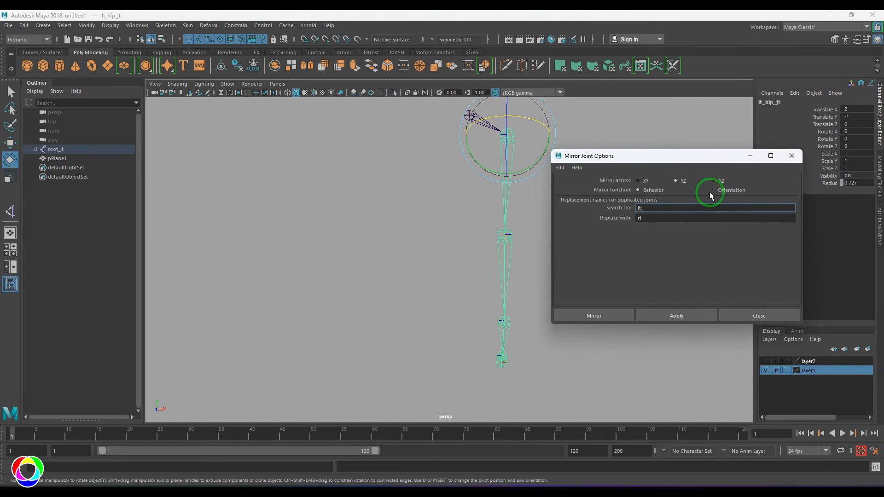
left_click(593, 315)
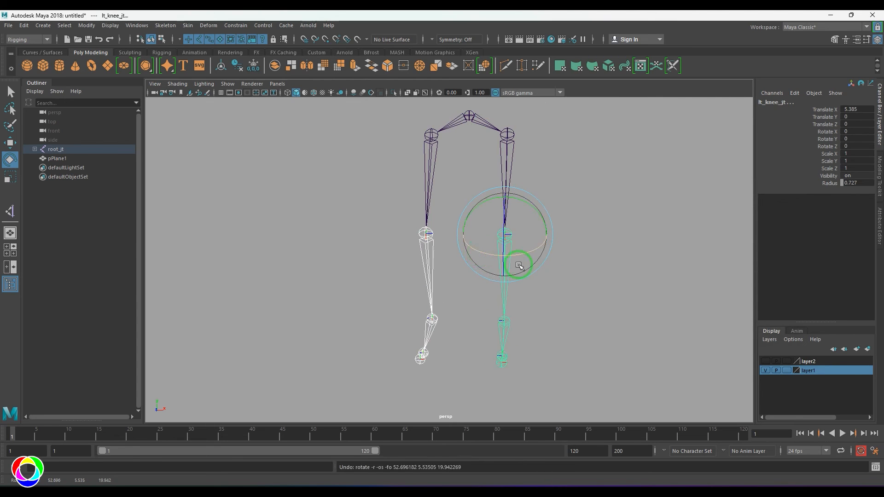
left_click(55, 149)
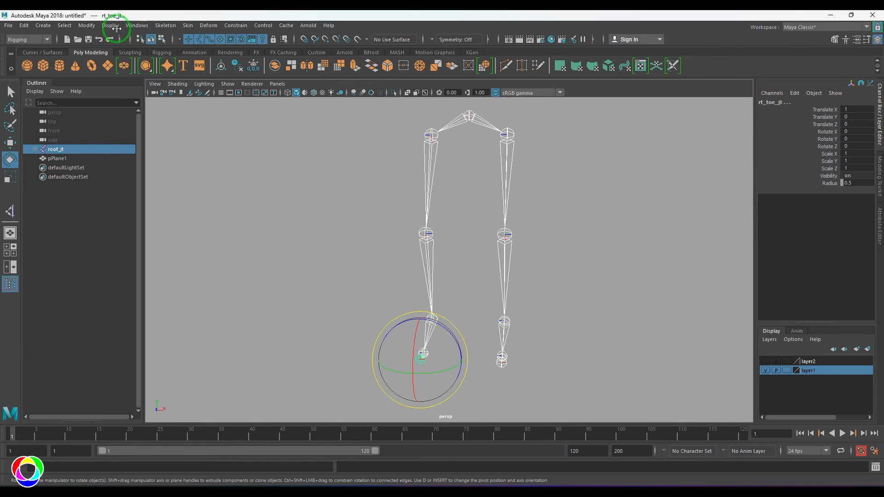
Tear off Transform Display, toggle Local Rotation Axes, and delete the mirrored right leg
left_click(110, 25)
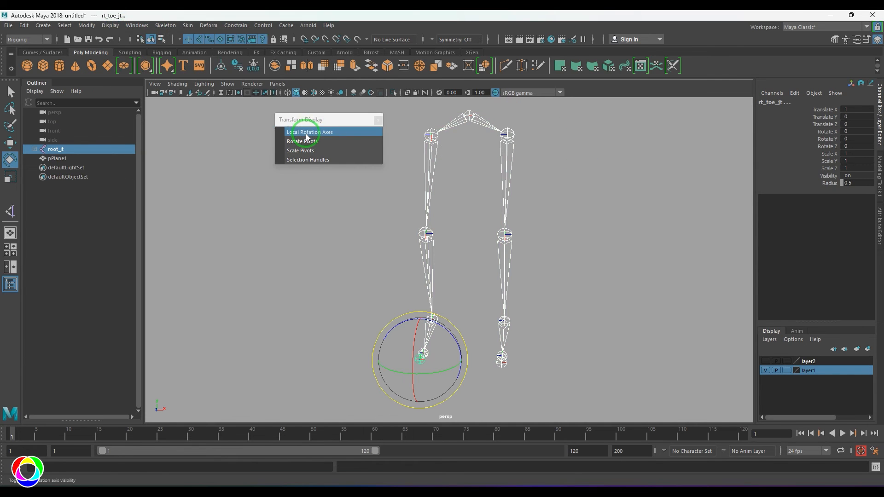
left_click(309, 133)
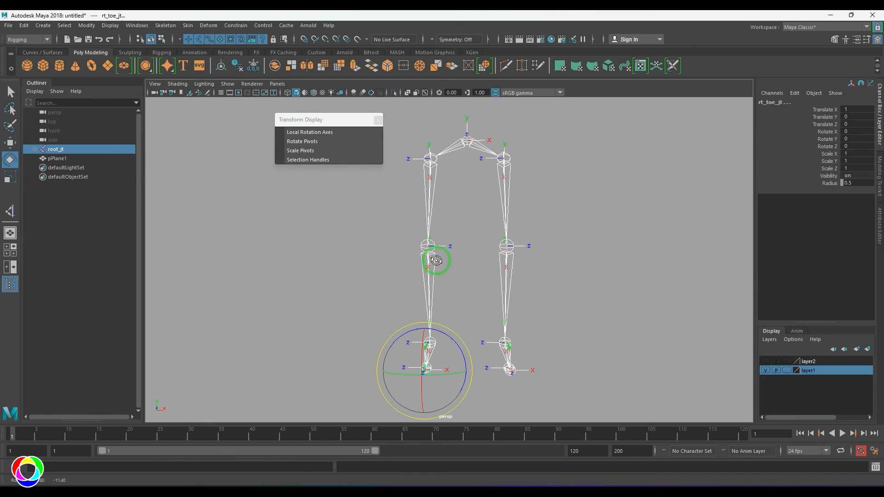
left_click(510, 160)
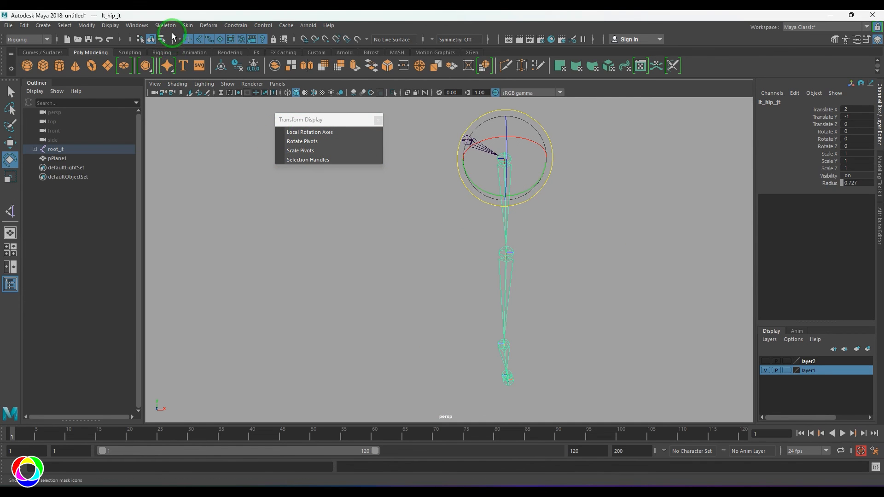
Mirror lt_hip_jt again, show Local Rotation Axes on both legs, then deselect
left_click(165, 26)
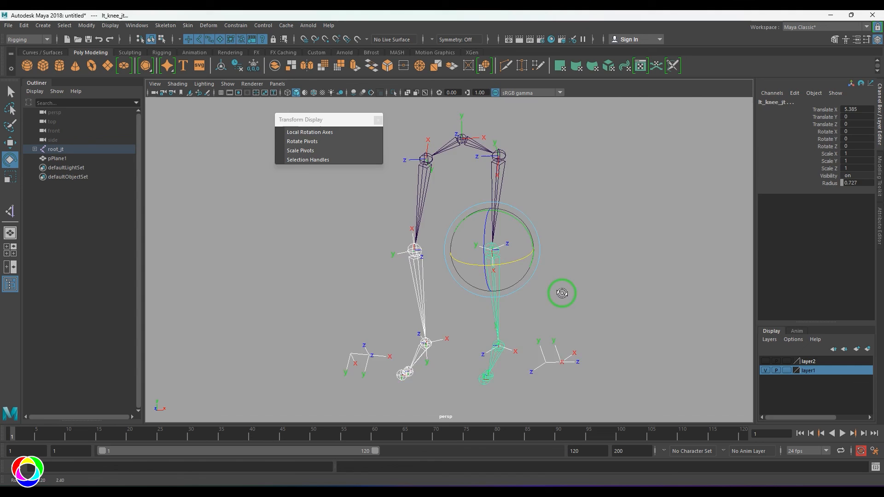
left_click(501, 314)
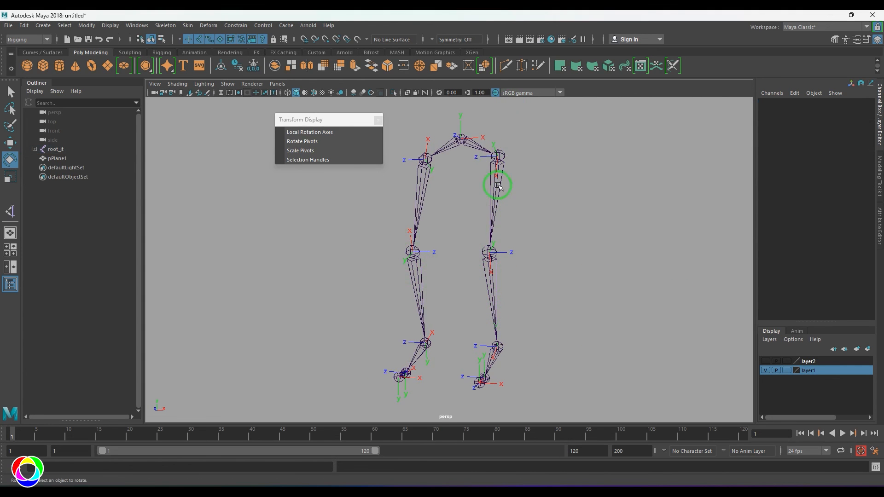
mouse_move(504, 287)
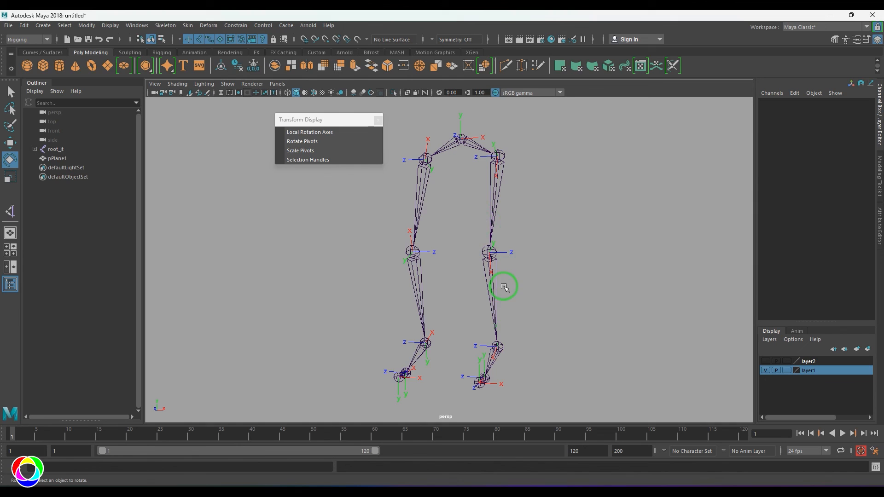
mouse_move(446, 222)
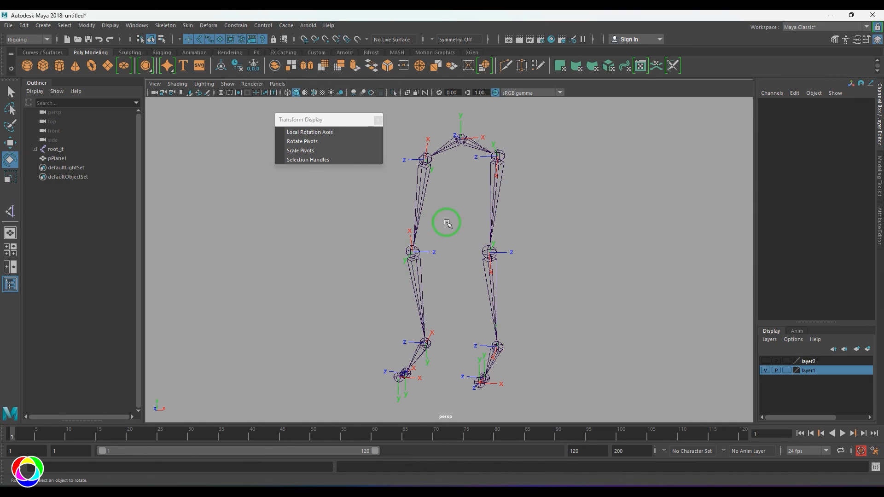